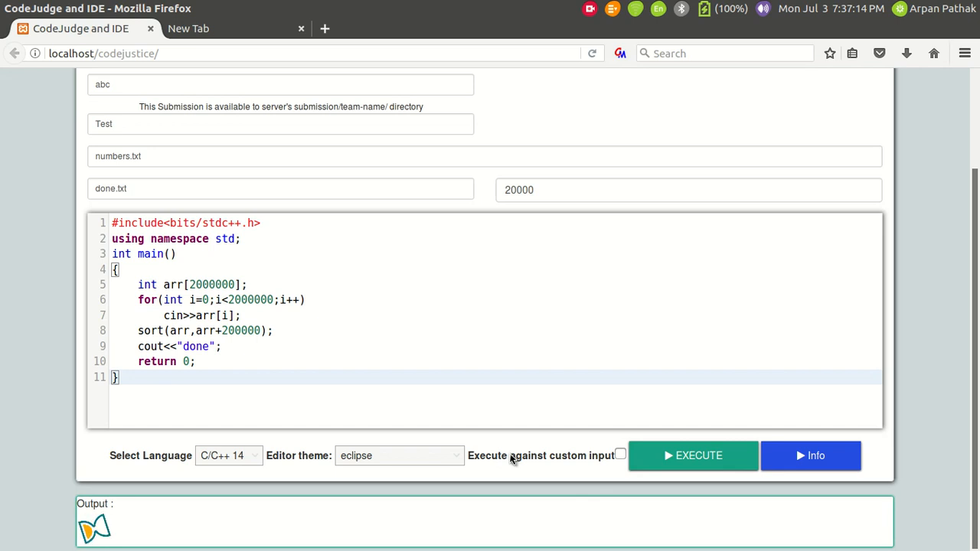
Step: Run the C++ cin sort program twice, getting Accepted at 759 ms and 725 ms
left_click(692, 456)
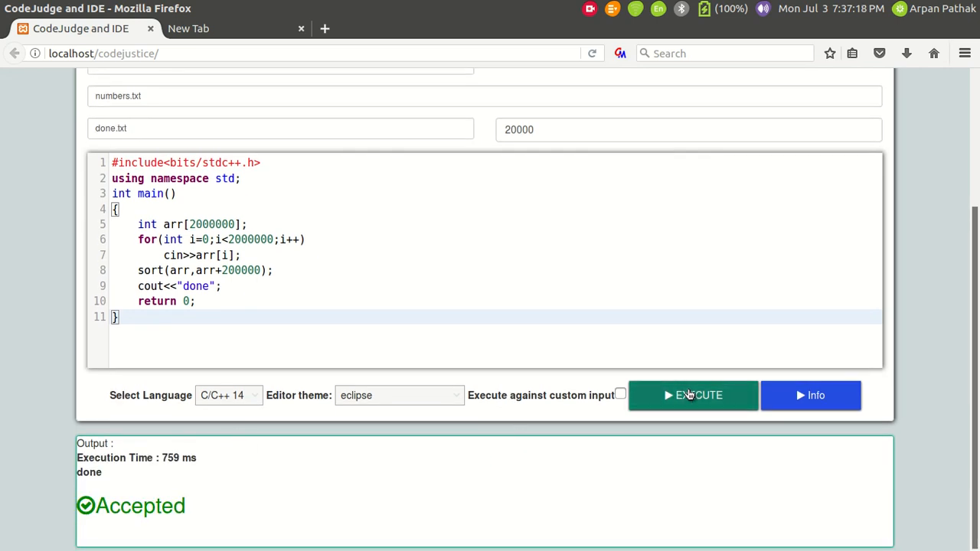
left_click(692, 395)
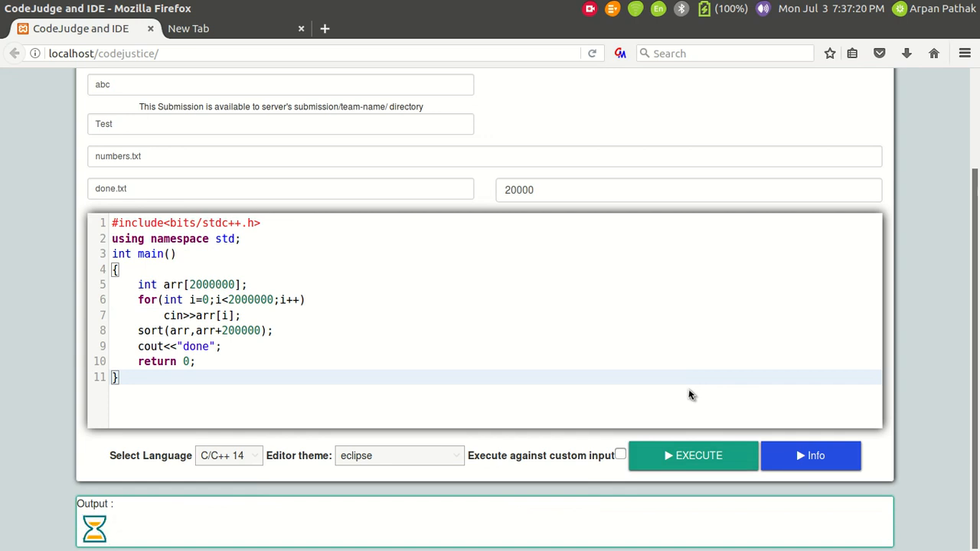
left_click(692, 456)
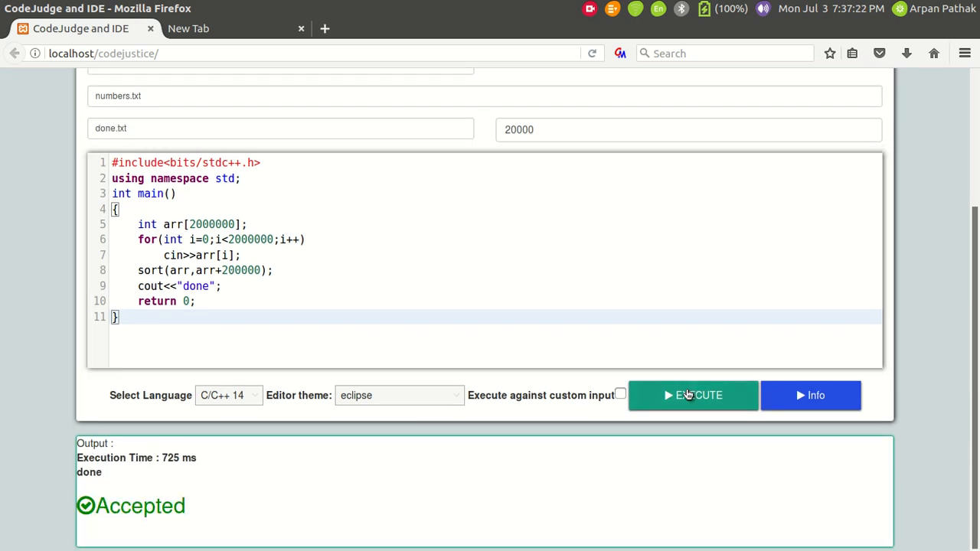
left_click(692, 395)
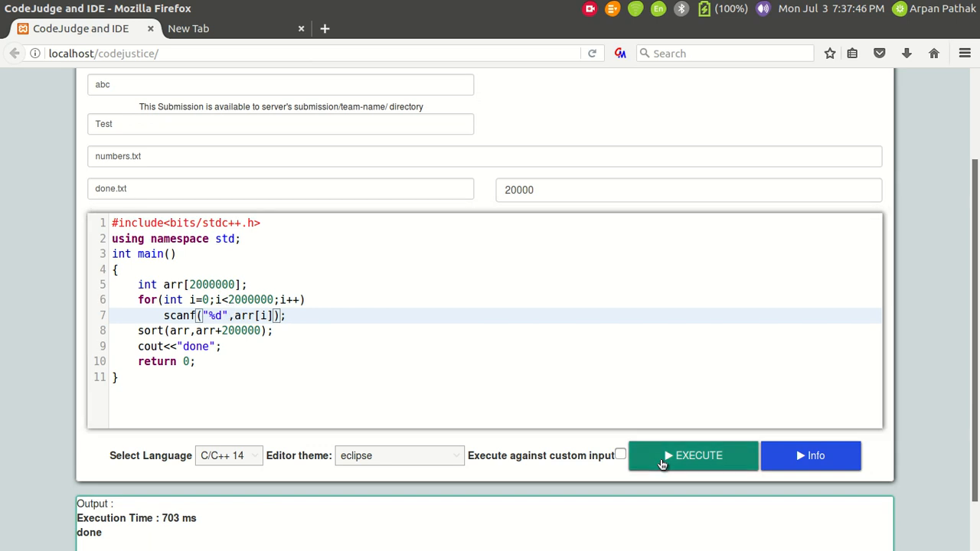
Step: Run the scanf version, fix the segfault with &arr[i], and rerun to about 266 ms then 259 ms
left_click(692, 456)
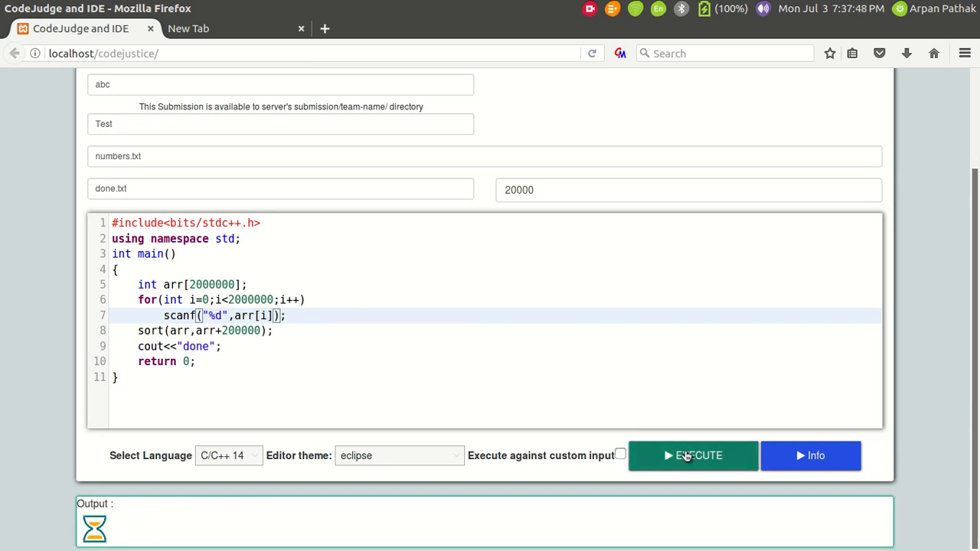
left_click(692, 457)
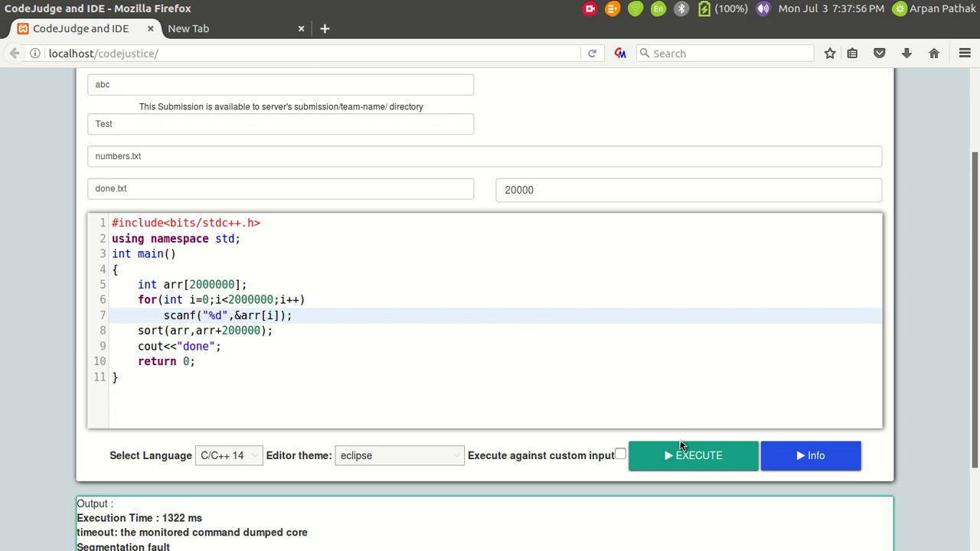
left_click(692, 456)
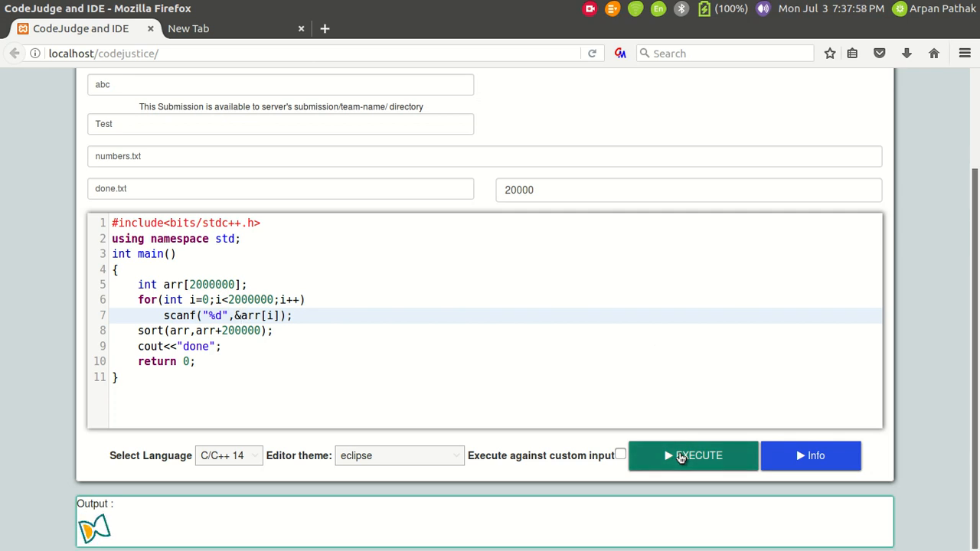
left_click(692, 456)
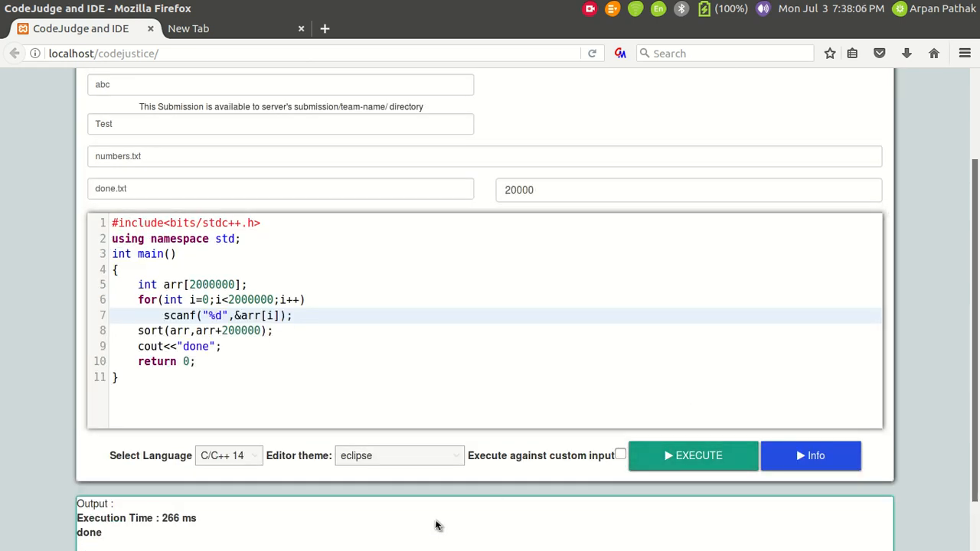
left_click(692, 457)
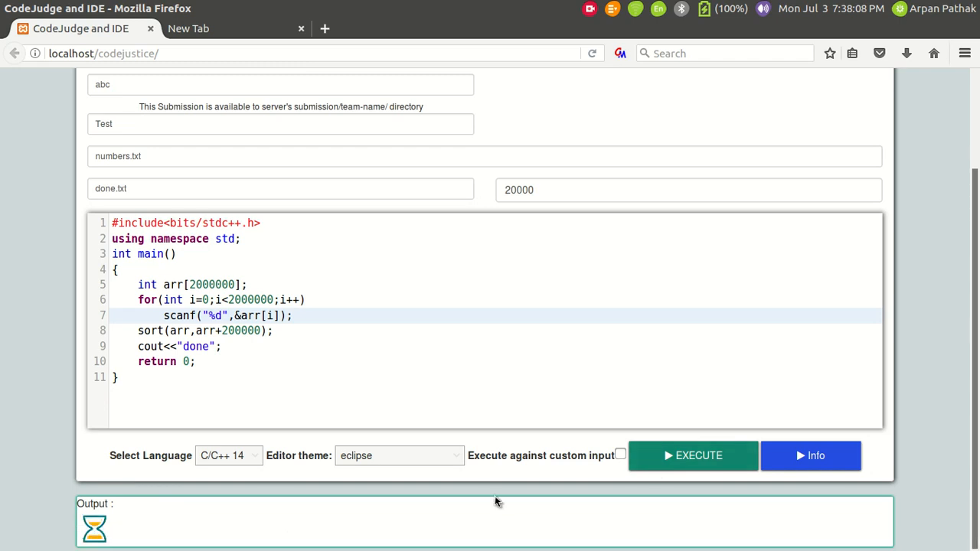
left_click(692, 456)
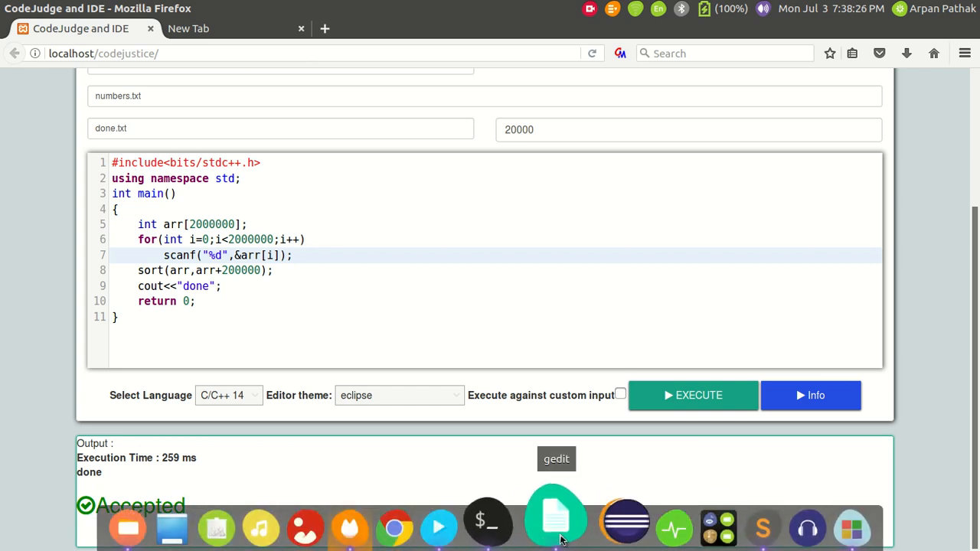
Step: Paste the Java FastReader sort program from gedit and remove the unused BufferedReader line
left_click(556, 527)
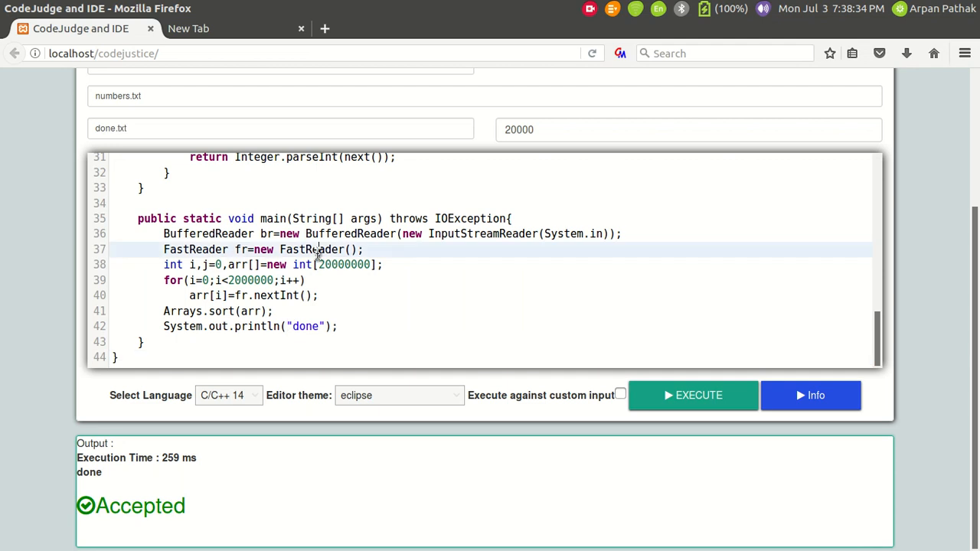
left_click_drag(314, 248, 386, 263)
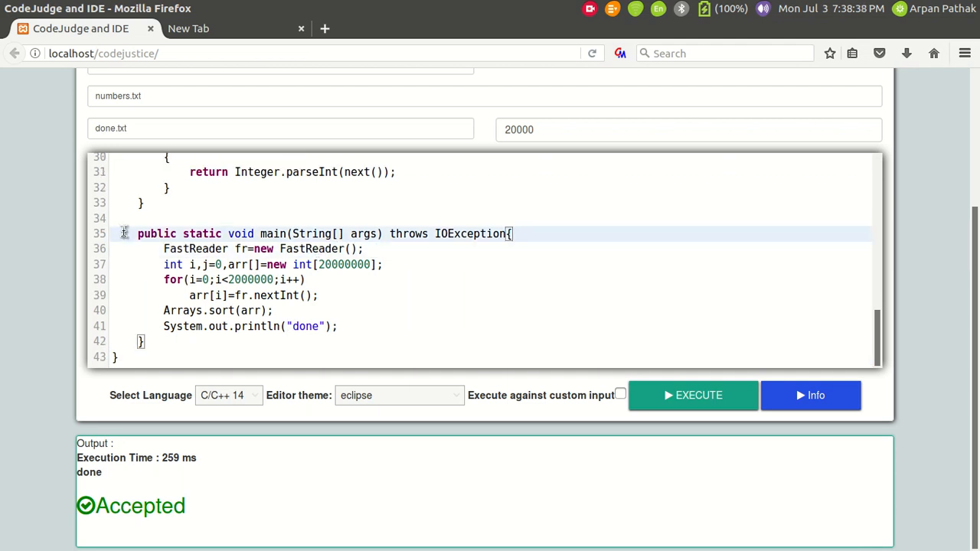
left_click(365, 248)
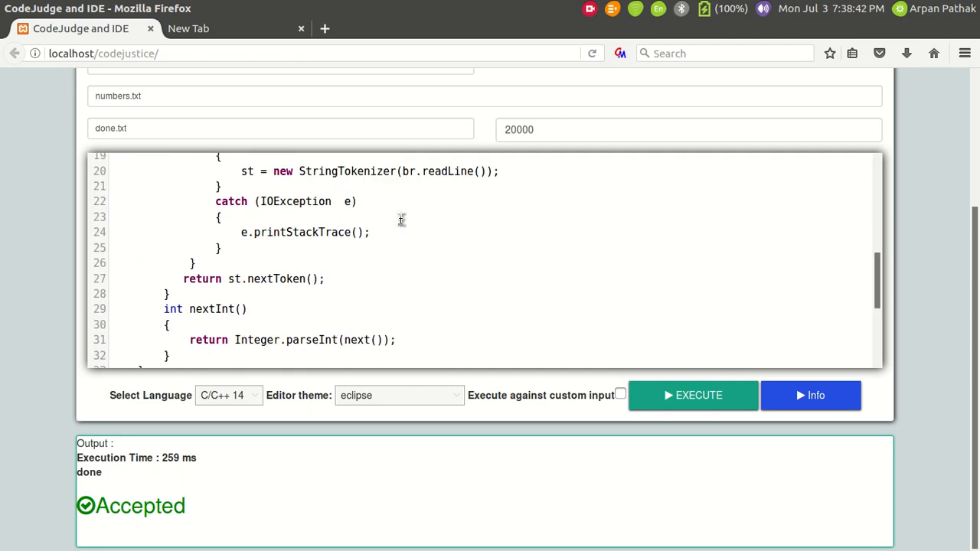
scroll("down", 3)
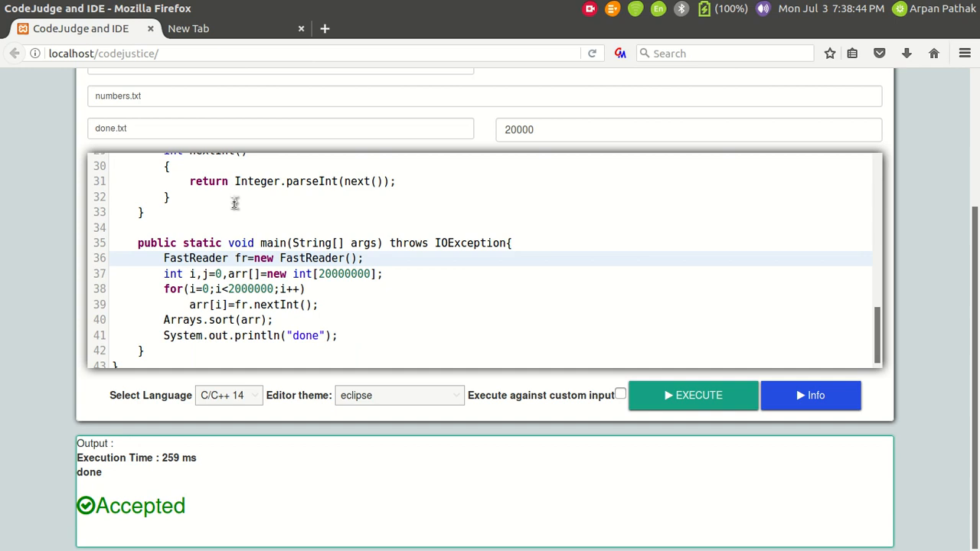
left_click(227, 395)
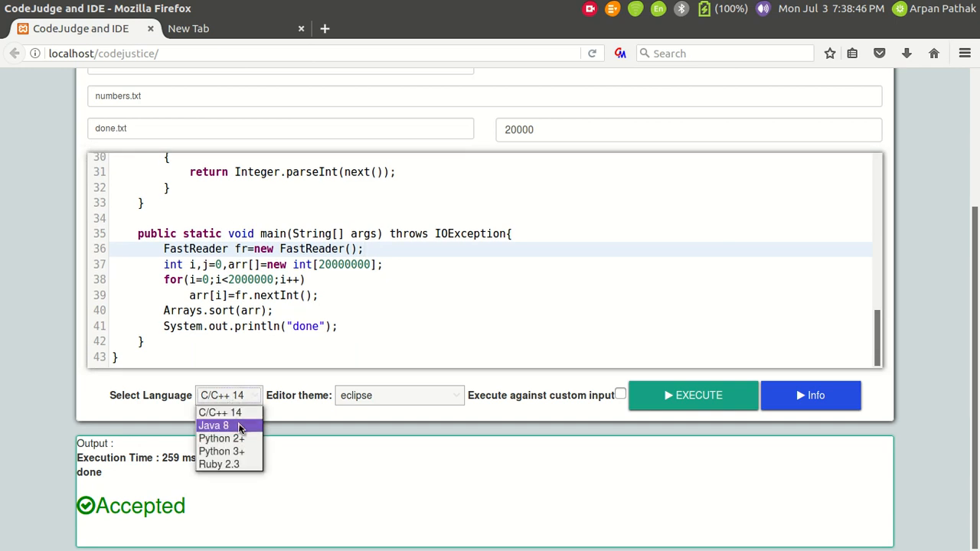
Step: Select Java 8 and run the FastReader sort program, Accepted at about 599 ms
left_click(215, 425)
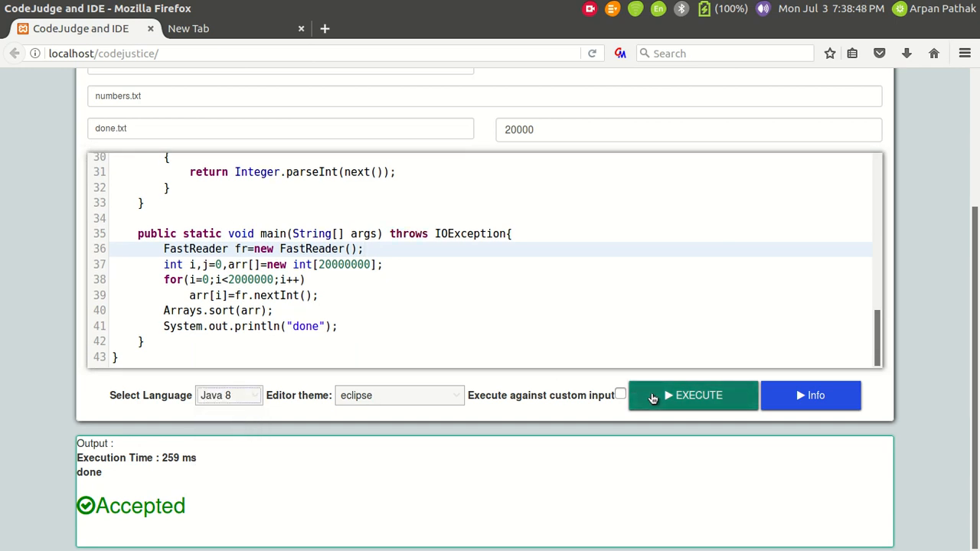
left_click(692, 395)
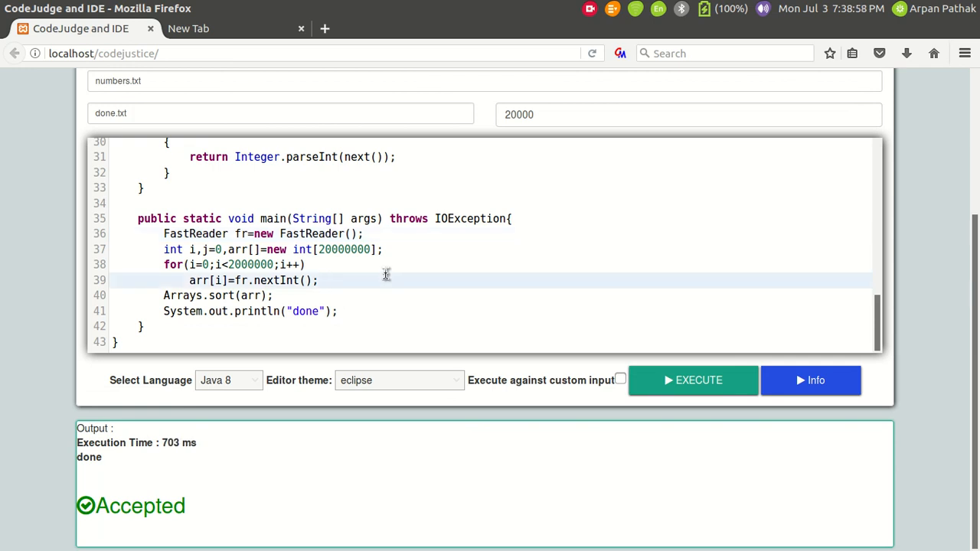
left_click(318, 279)
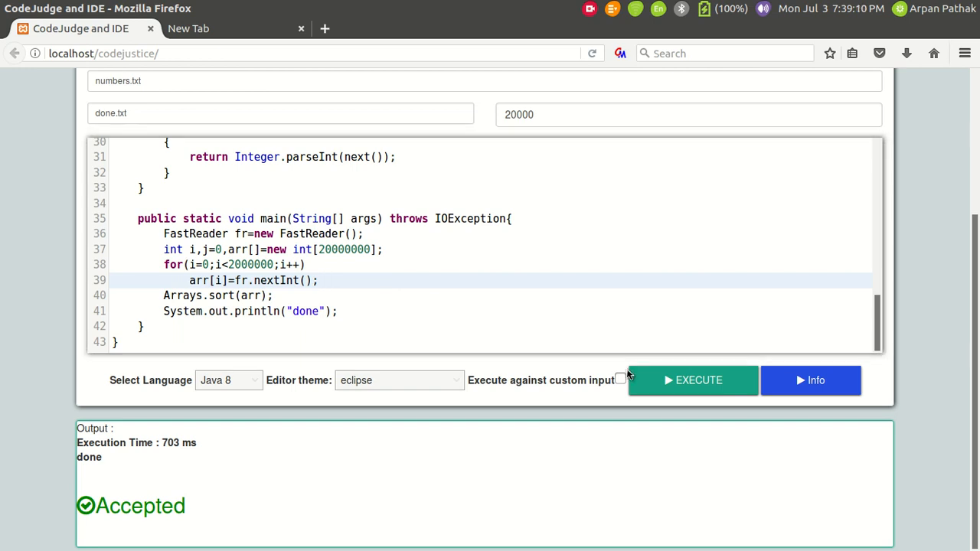
Step: Rerun the Java 8 program repeatedly, confirming execution times near 600 ms
left_click(692, 380)
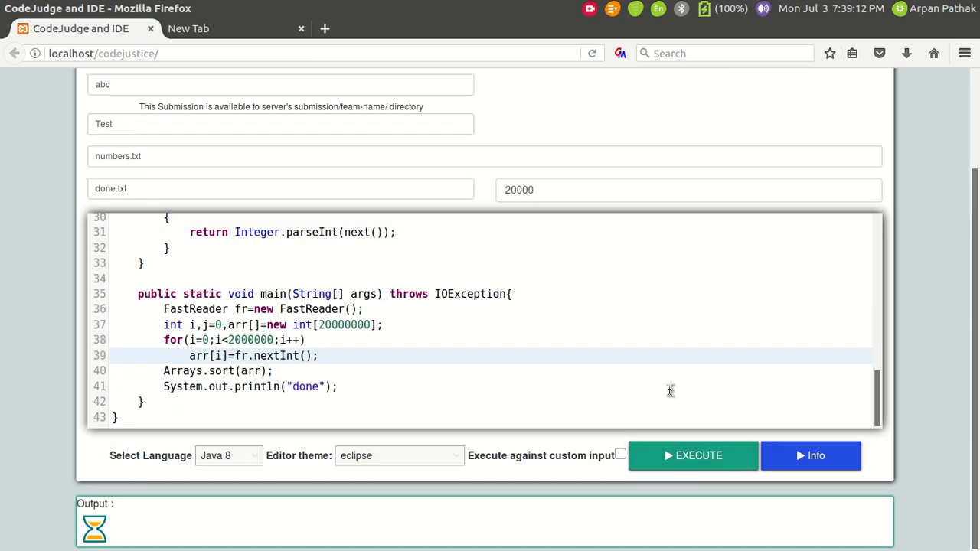
left_click(692, 457)
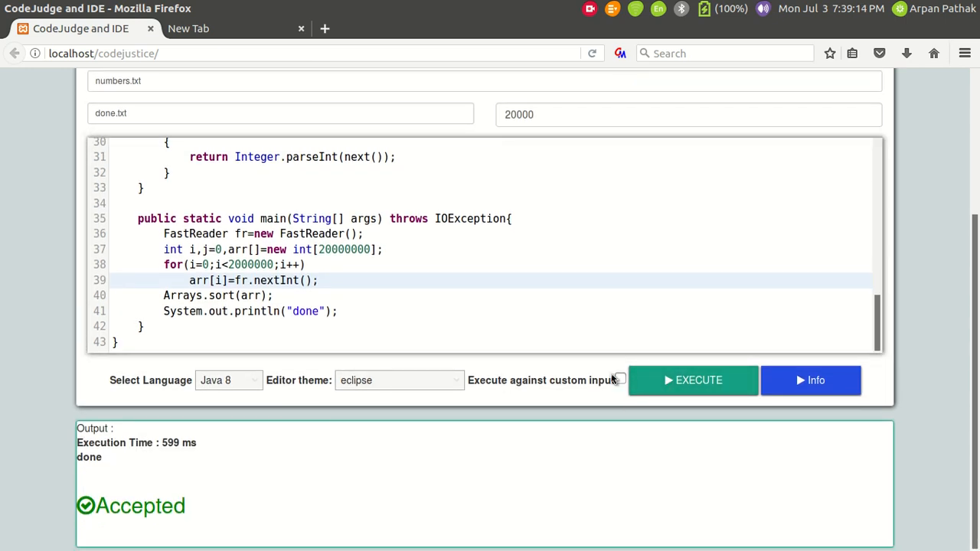
left_click(692, 380)
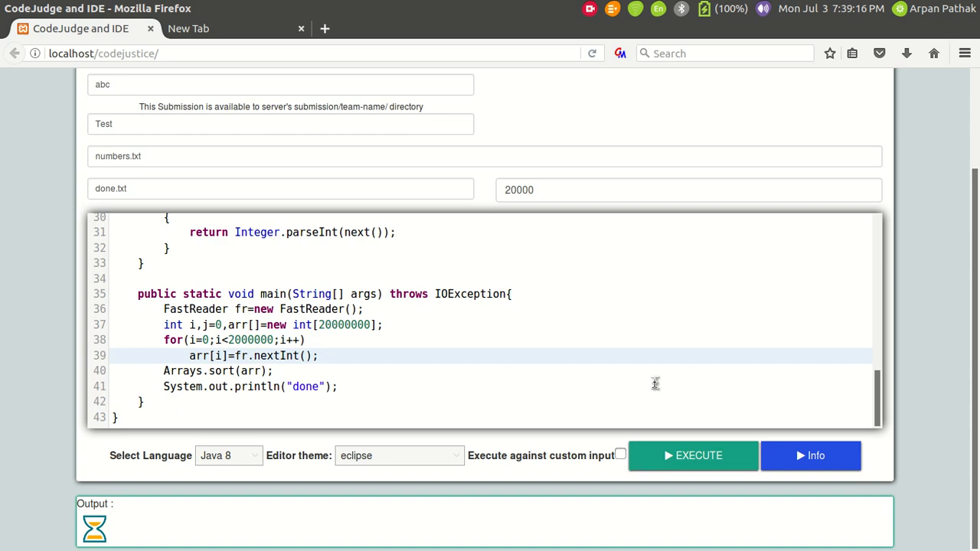
left_click(692, 456)
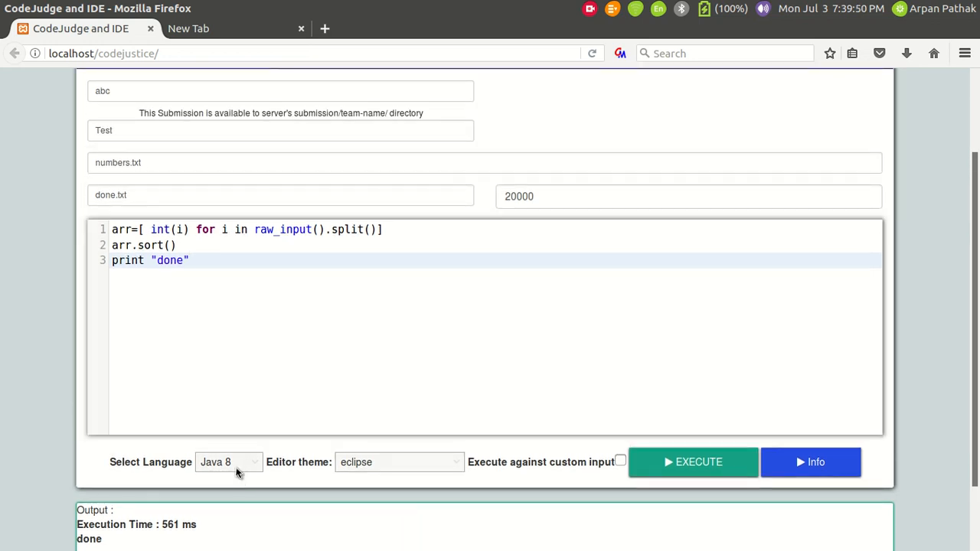
Step: Select Python 2+ and run the Python 2 sort program repeatedly, Accepted around 1.5 s (latest 1538 ms)
left_click(228, 463)
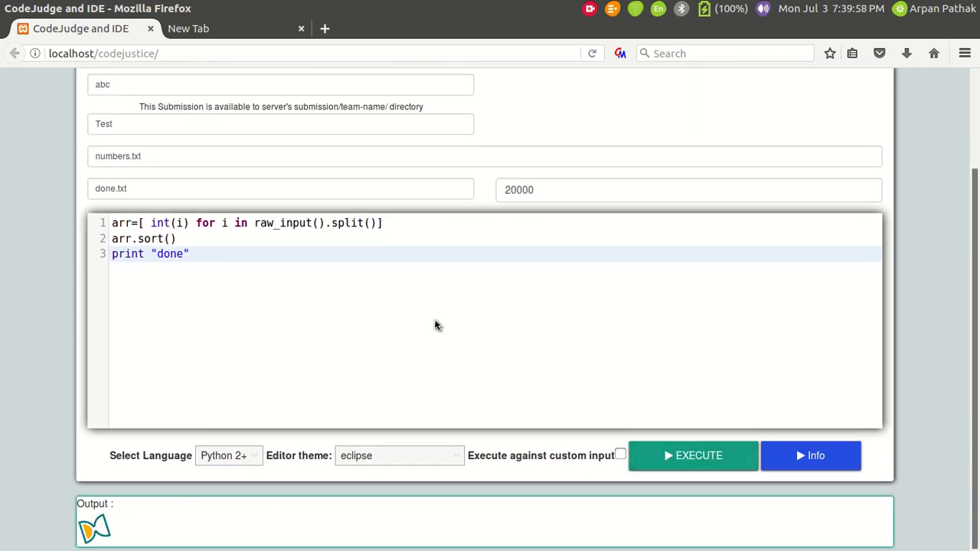
left_click(693, 456)
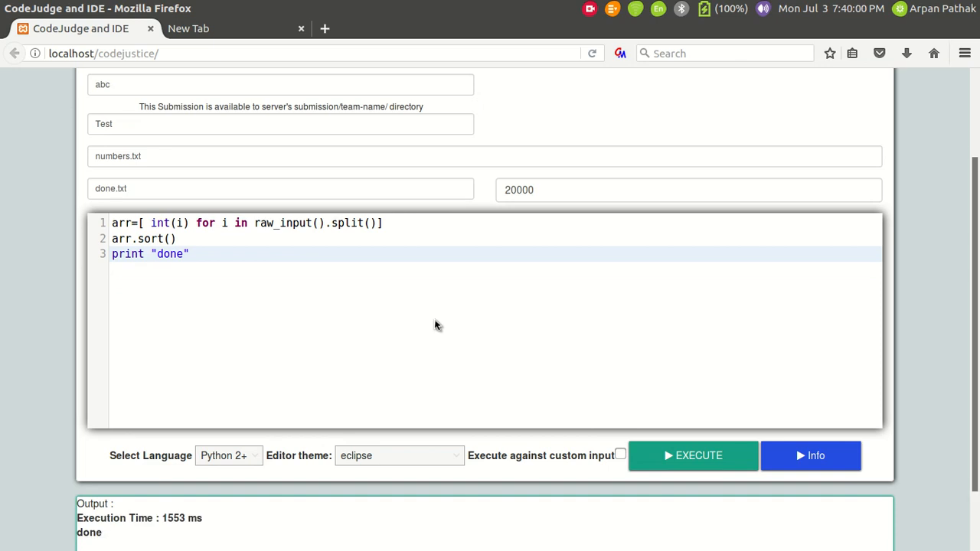
mouse_move(241, 522)
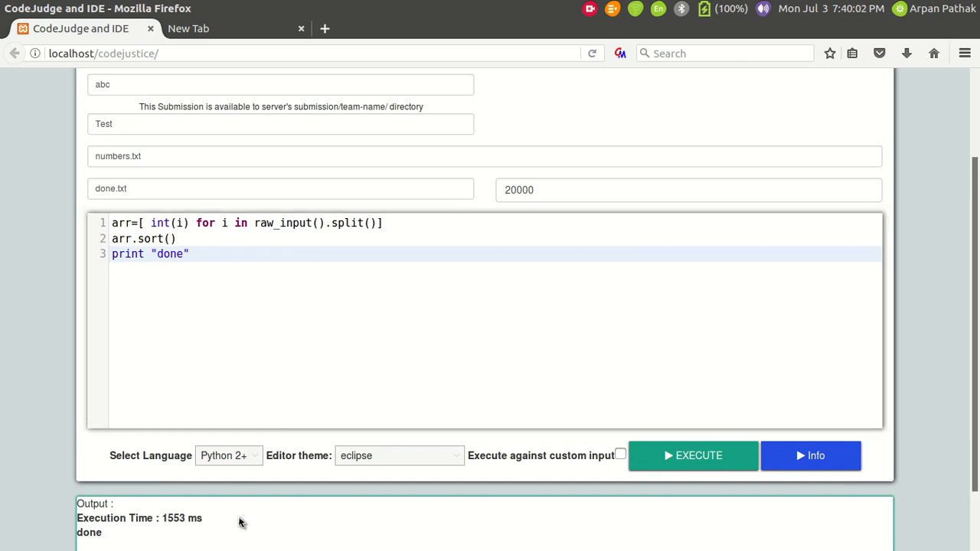
left_click(692, 456)
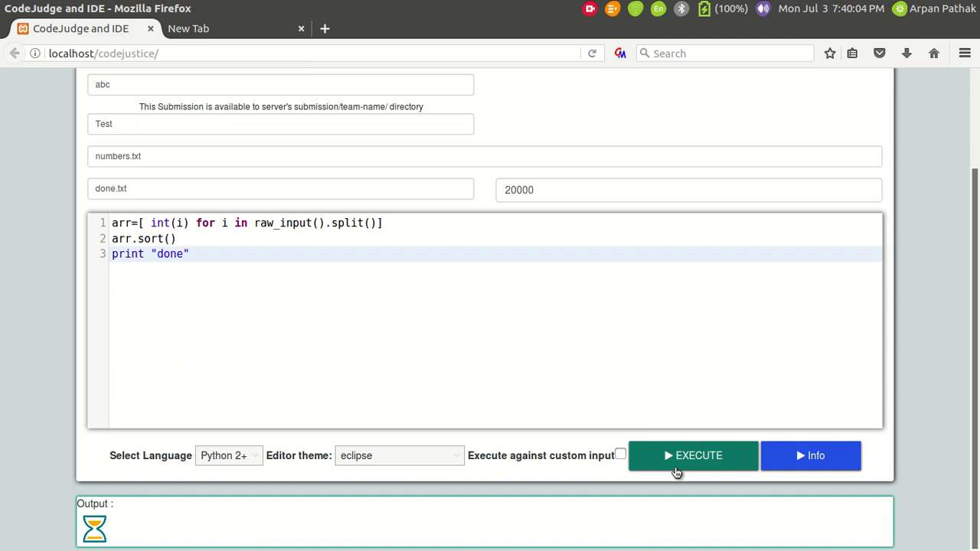
left_click(692, 457)
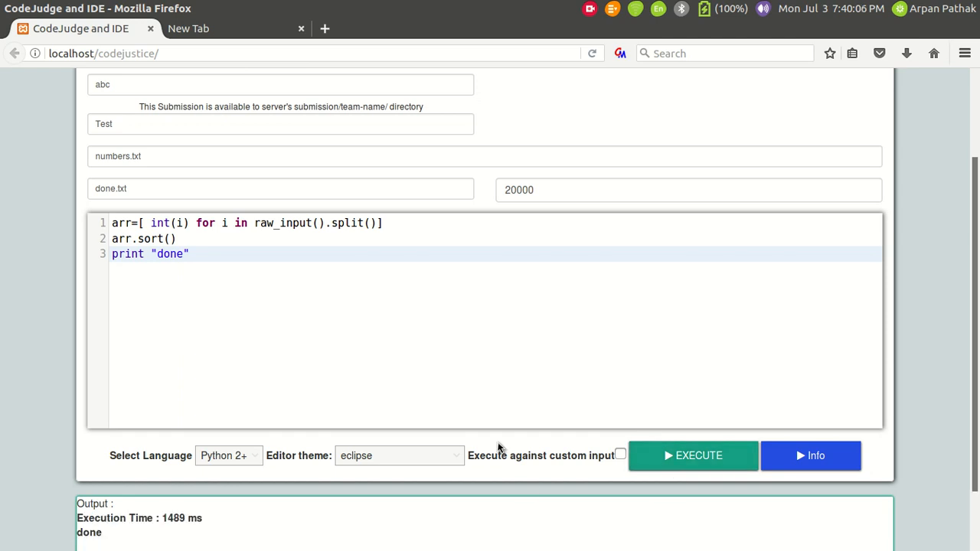
scroll("down", 3)
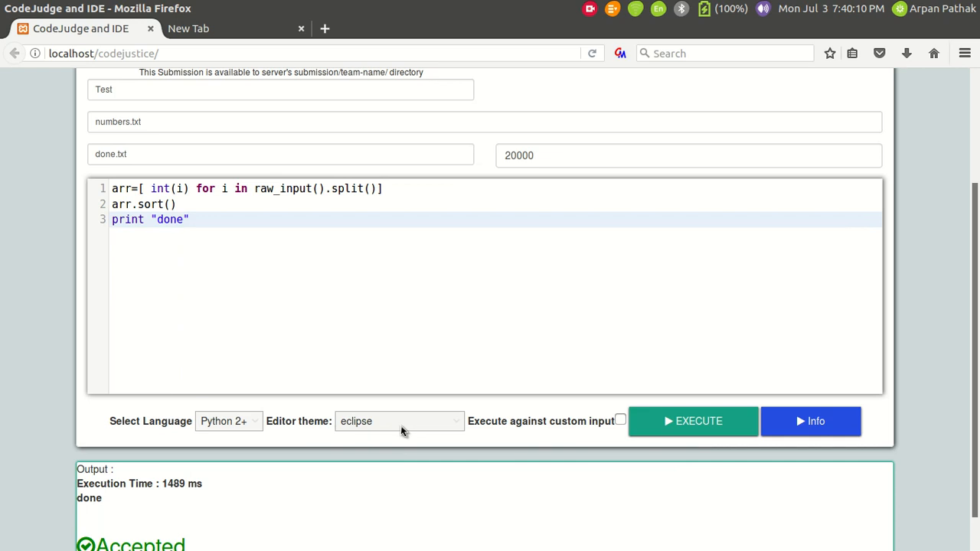
left_click(692, 420)
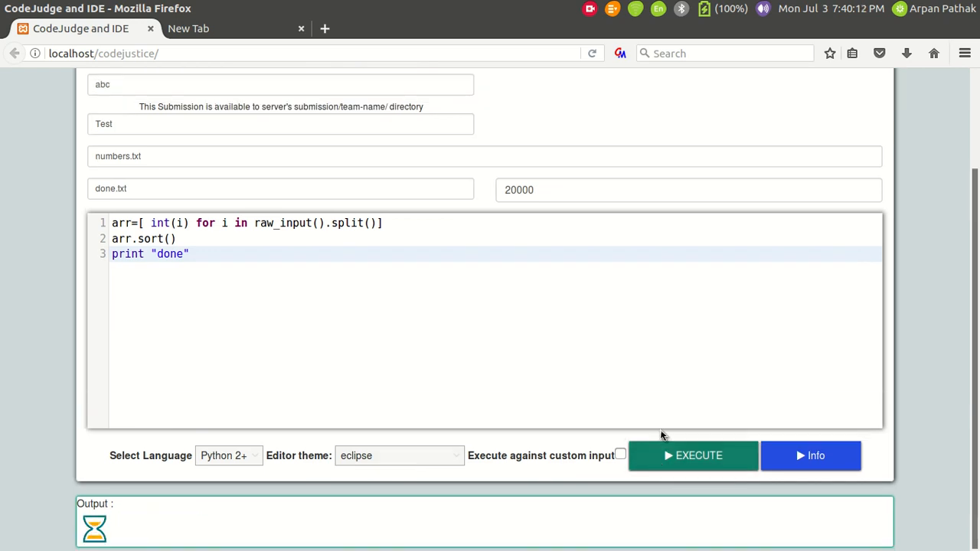
left_click(692, 456)
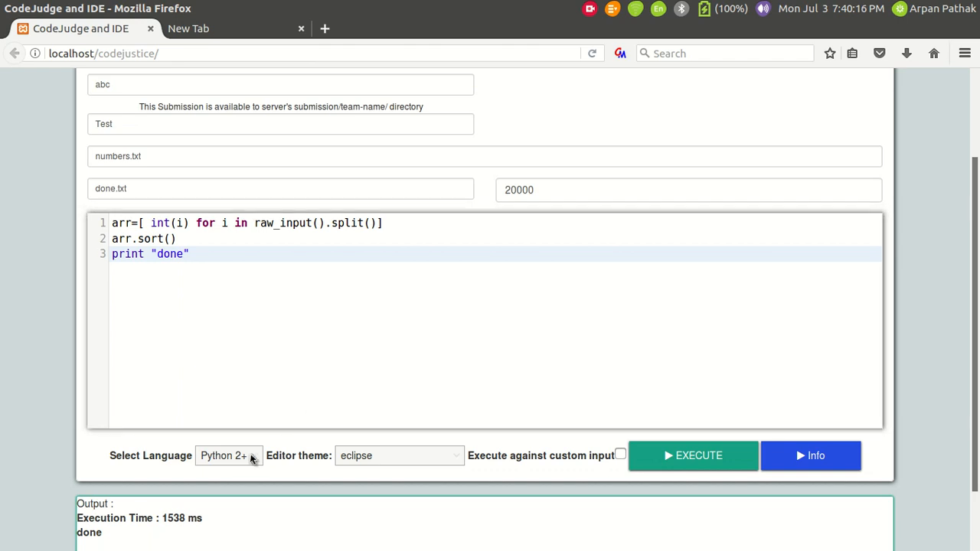
Step: Switch to Python 3+, run the program, and convert raw_input and print to Python 3 syntax with parentheses
left_click(228, 456)
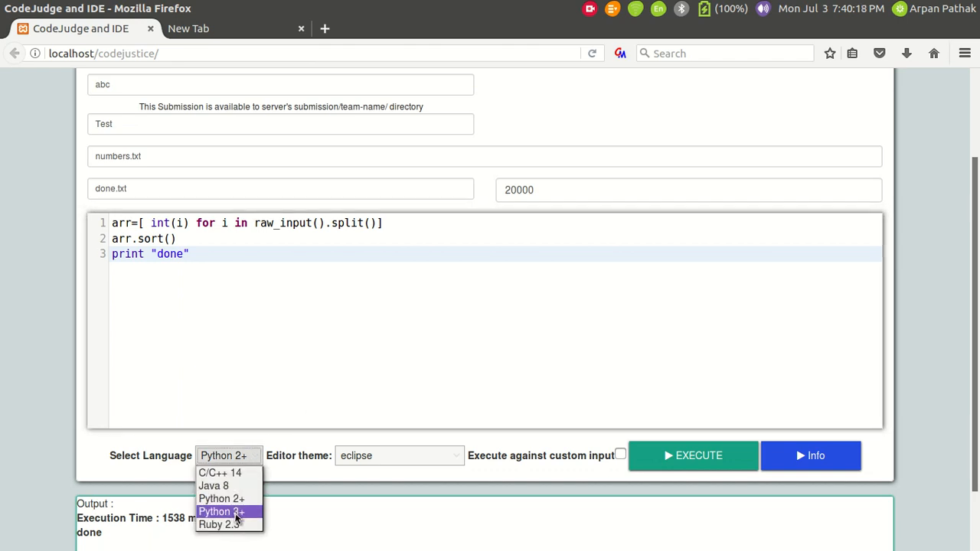
left_click(220, 511)
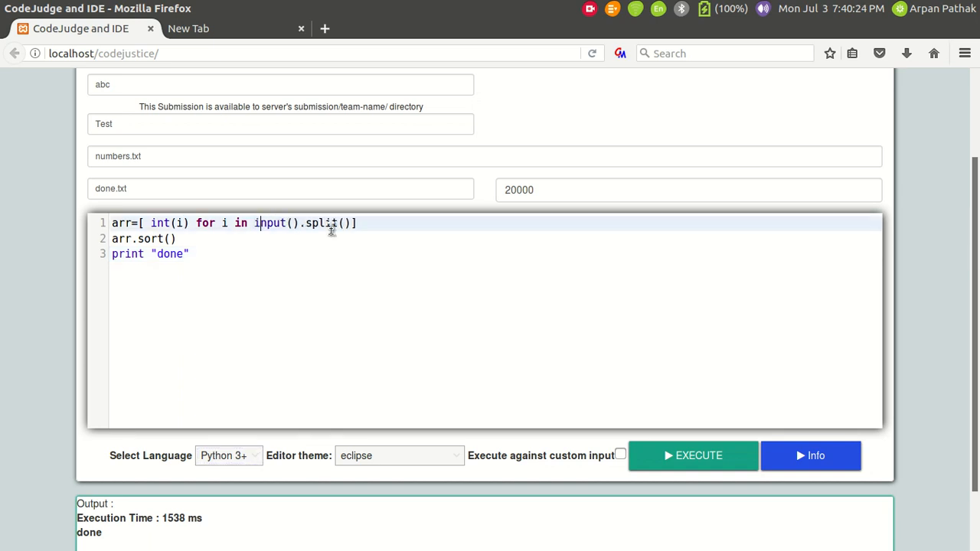
left_click(692, 457)
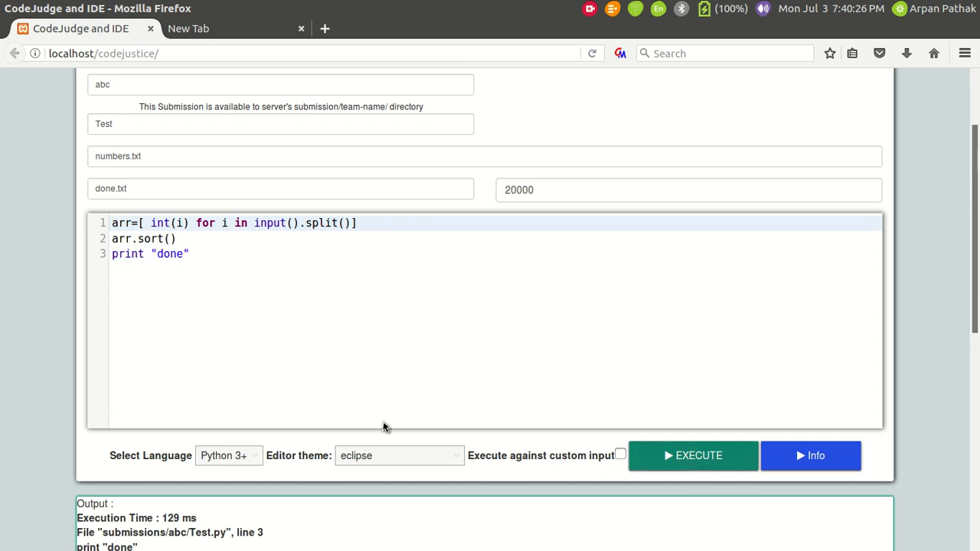
scroll("down", 3)
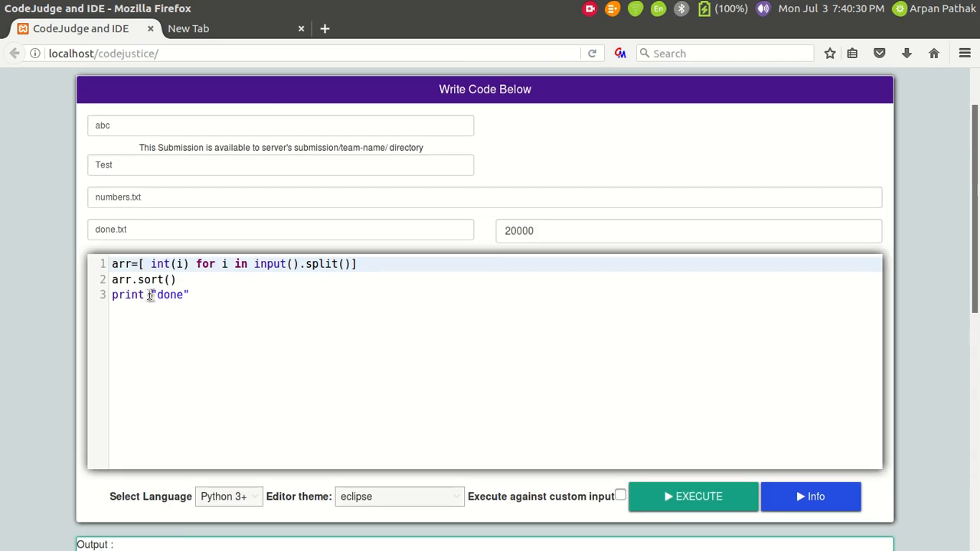
type("()")
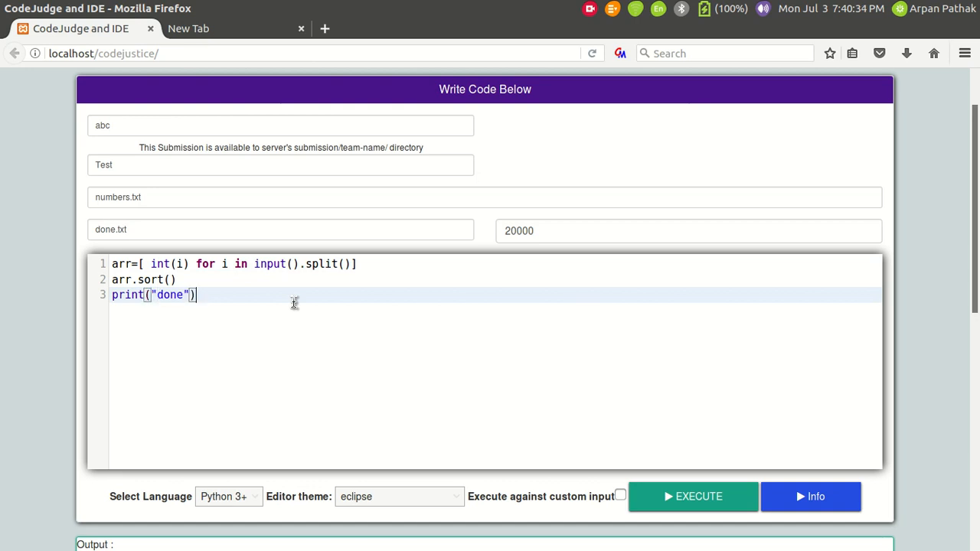
mouse_move(525, 458)
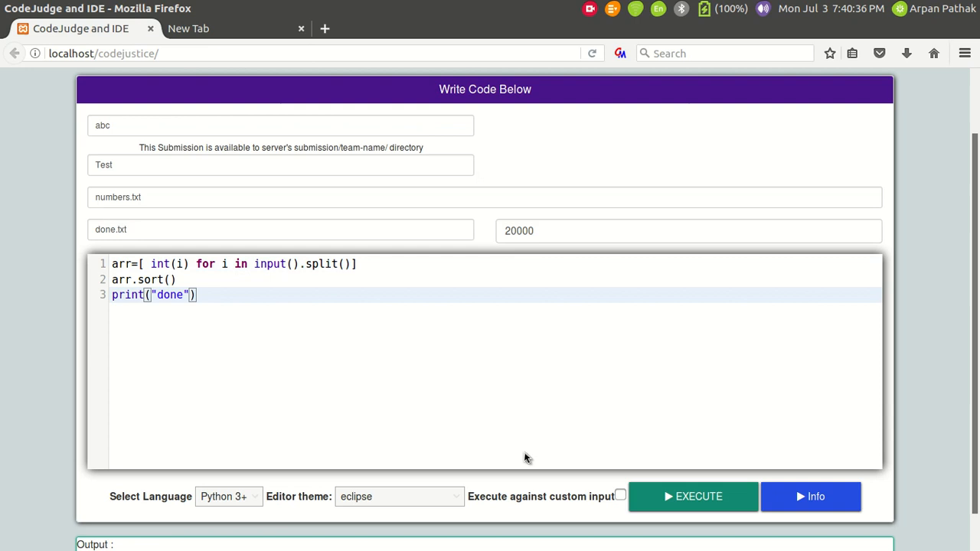
Step: Run the Python 3 sort program repeatedly, finishing in about 893–964 ms
left_click(692, 496)
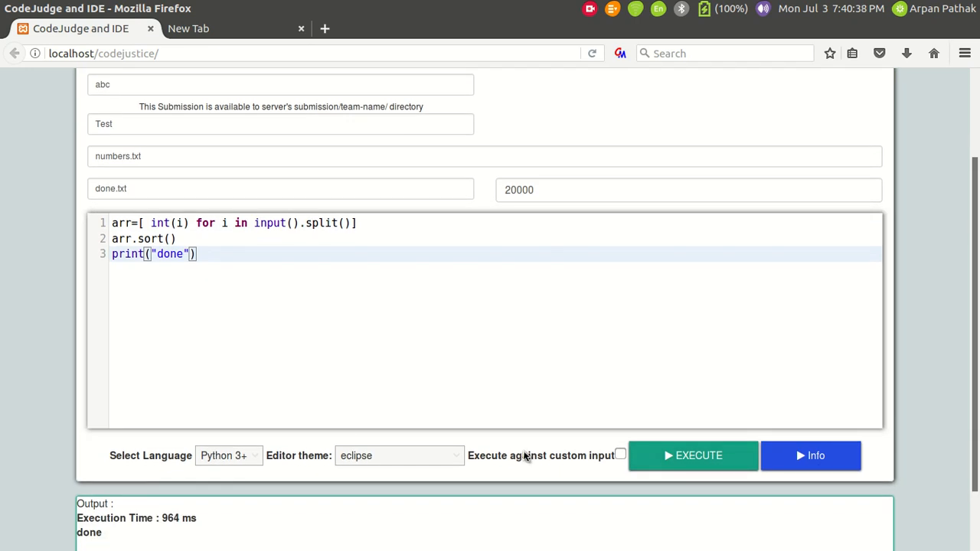
left_click(692, 456)
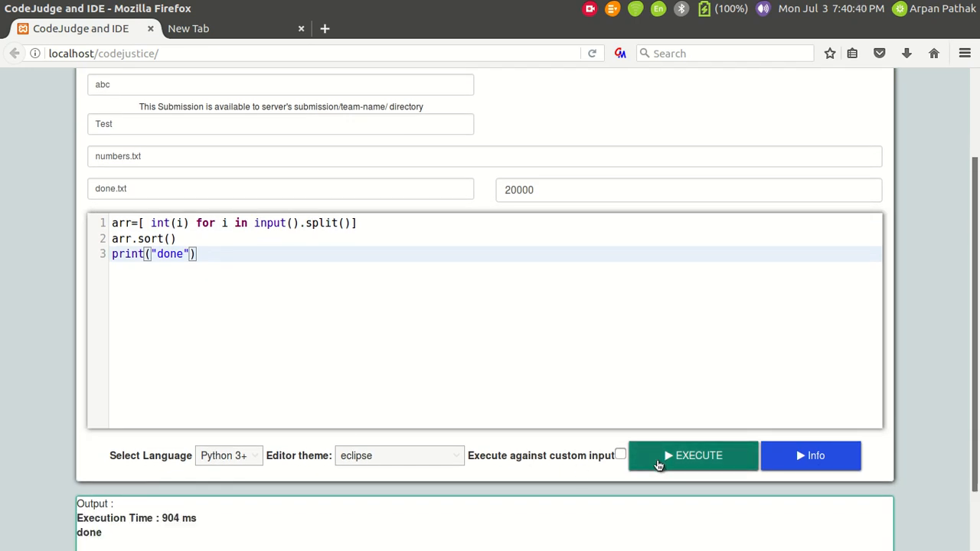
left_click(692, 456)
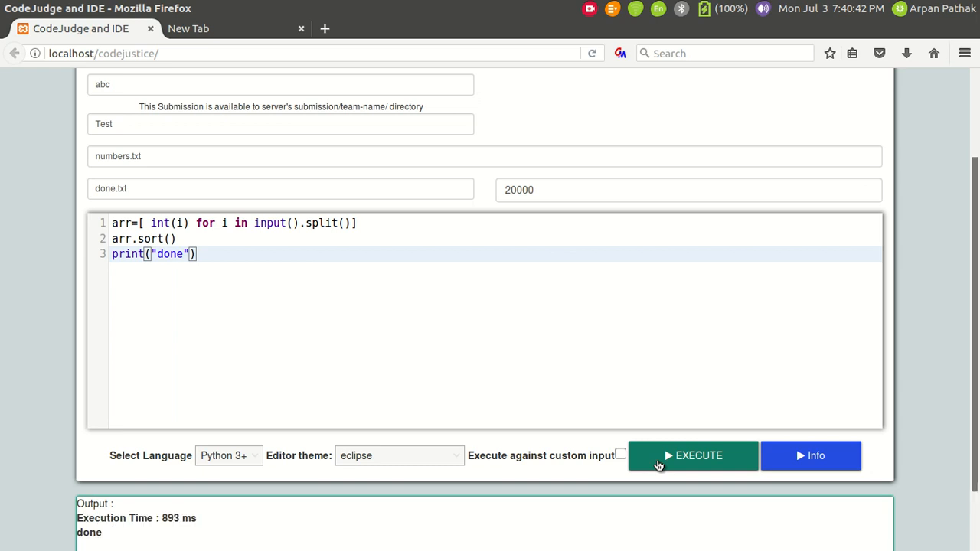